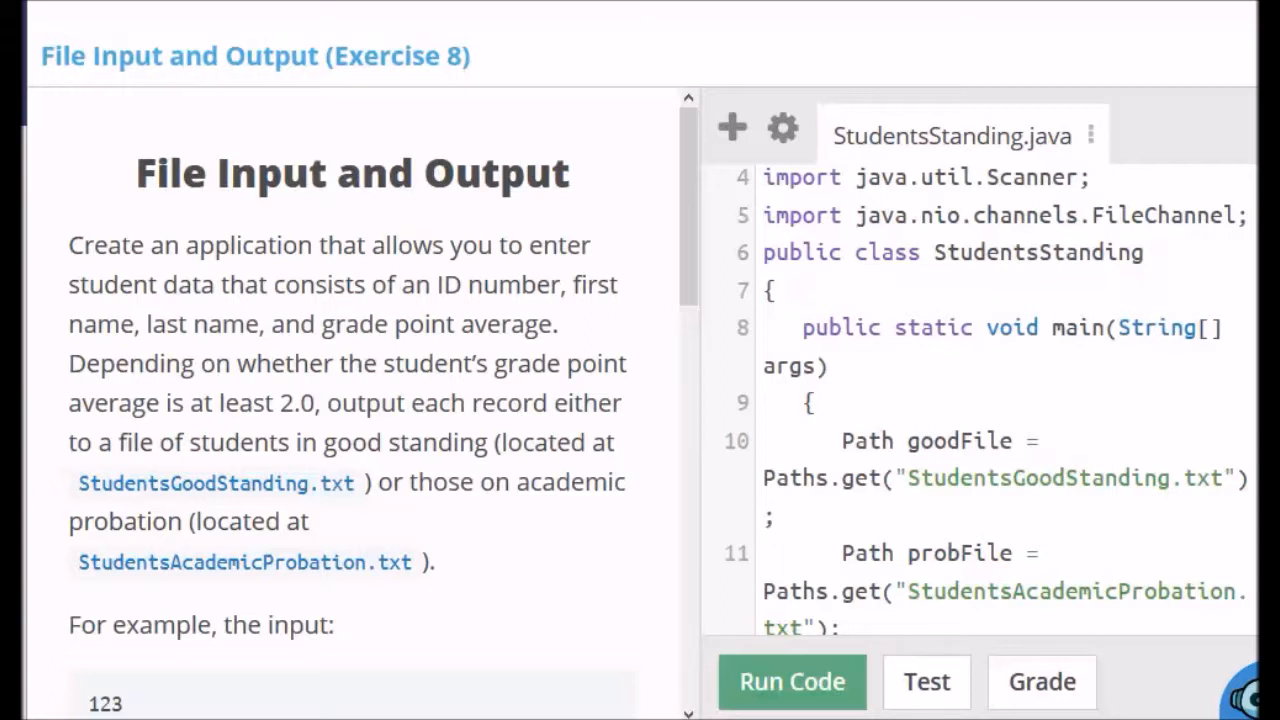
Declare file paths, Scanner kb, student fields, QUIT "ZZZ", CUTOFF 2.0, and an empty try block.
{"action": "scroll", "scroll_direction": "down", "scroll_amount": 3}
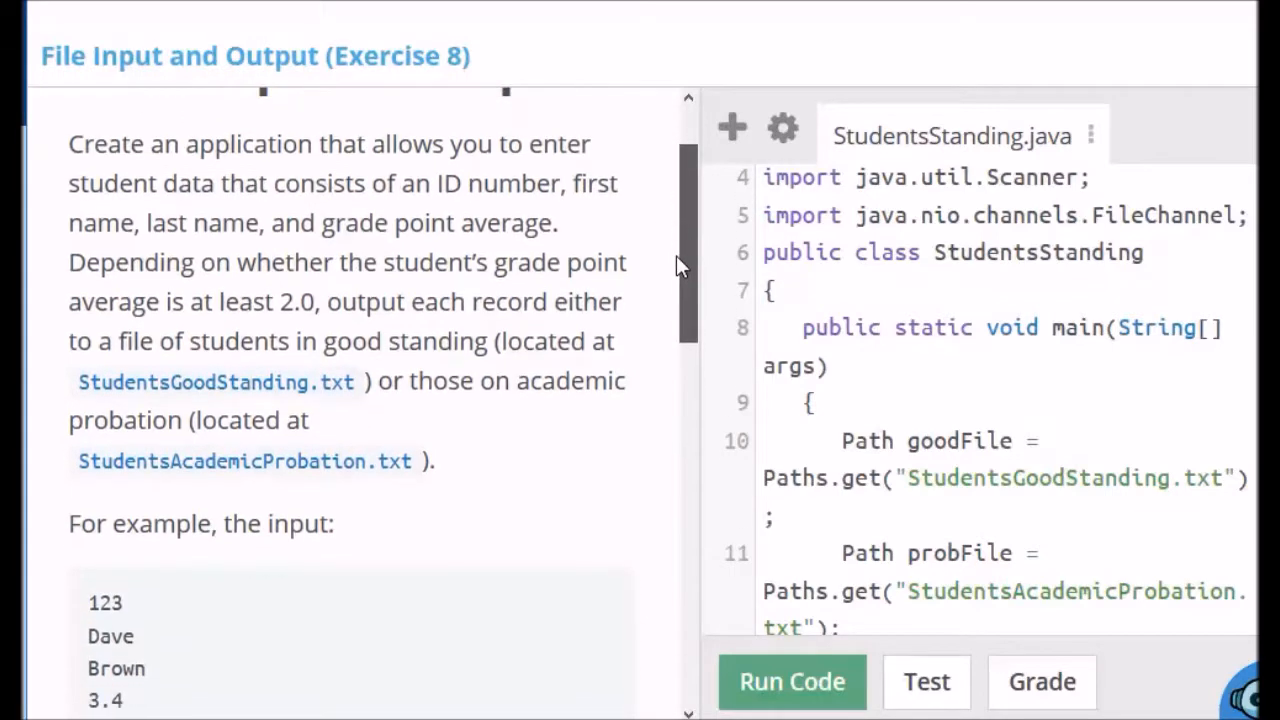
{"action": "scroll", "scroll_direction": "up", "scroll_amount": 3}
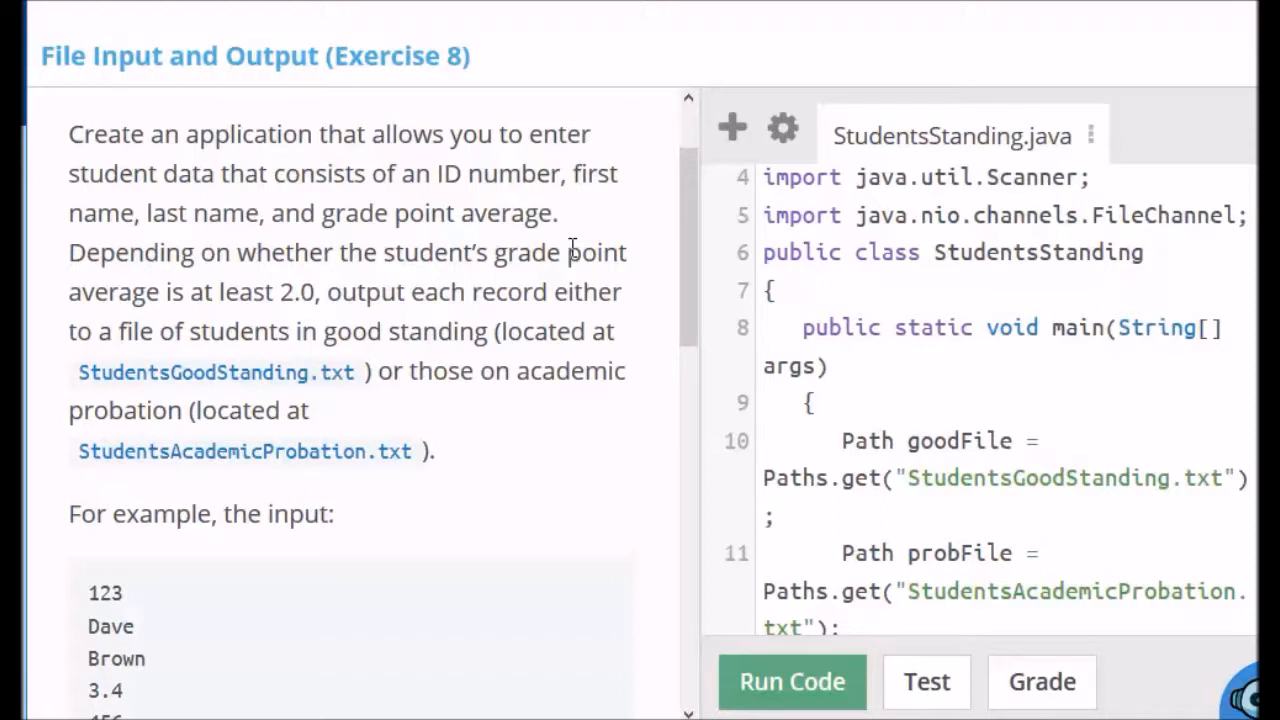
{"action": "mouse_move", "coordinate": [565, 415]}
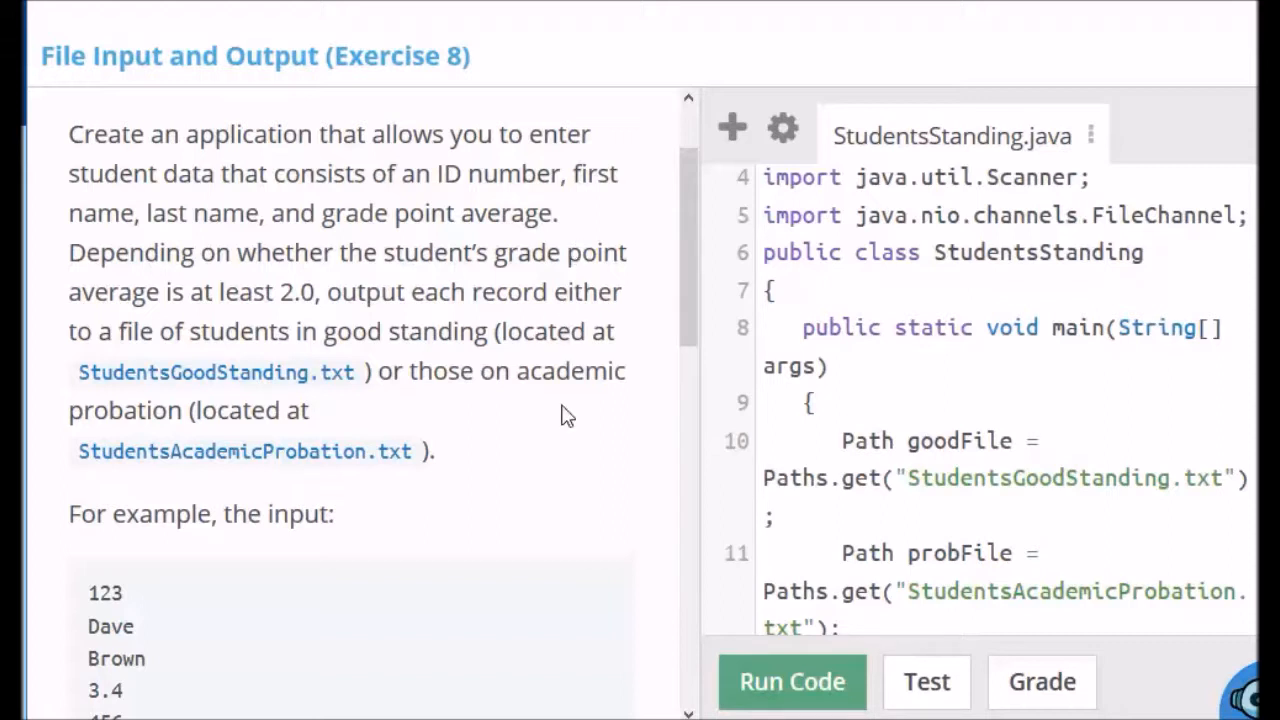
{"action": "mouse_move", "coordinate": [498, 487]}
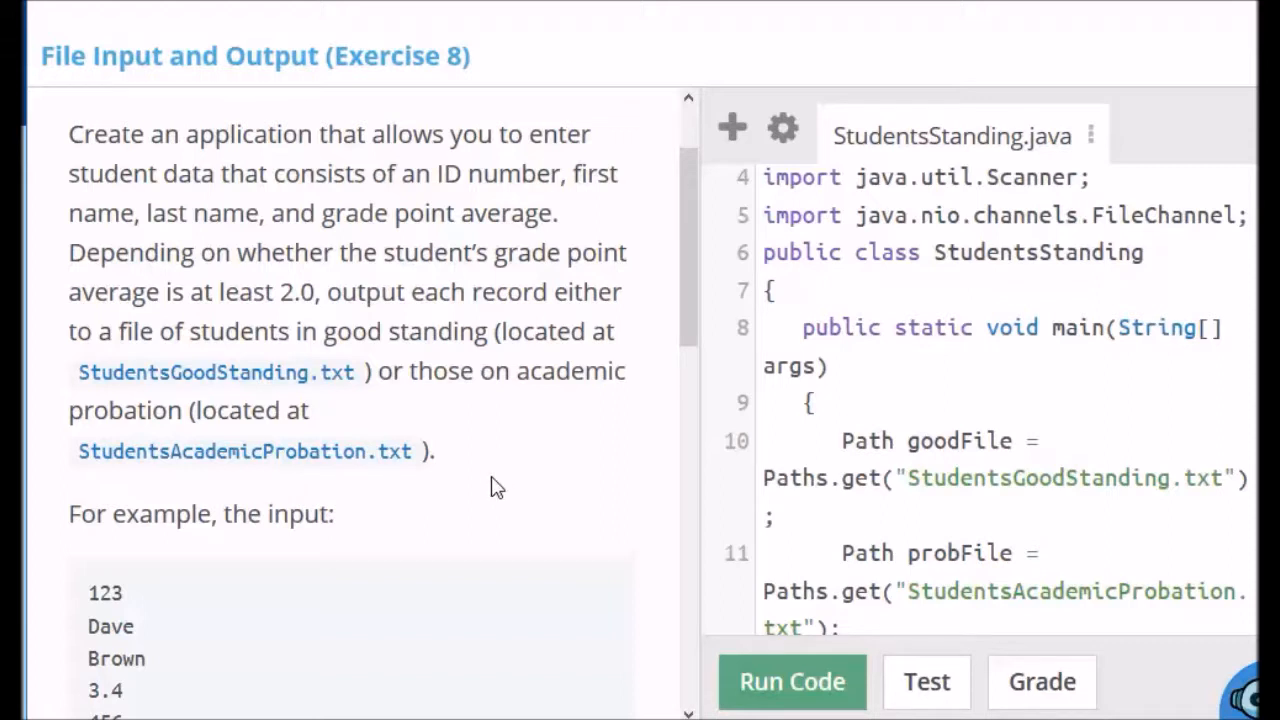
{"action": "scroll", "scroll_direction": "down", "scroll_amount": 3}
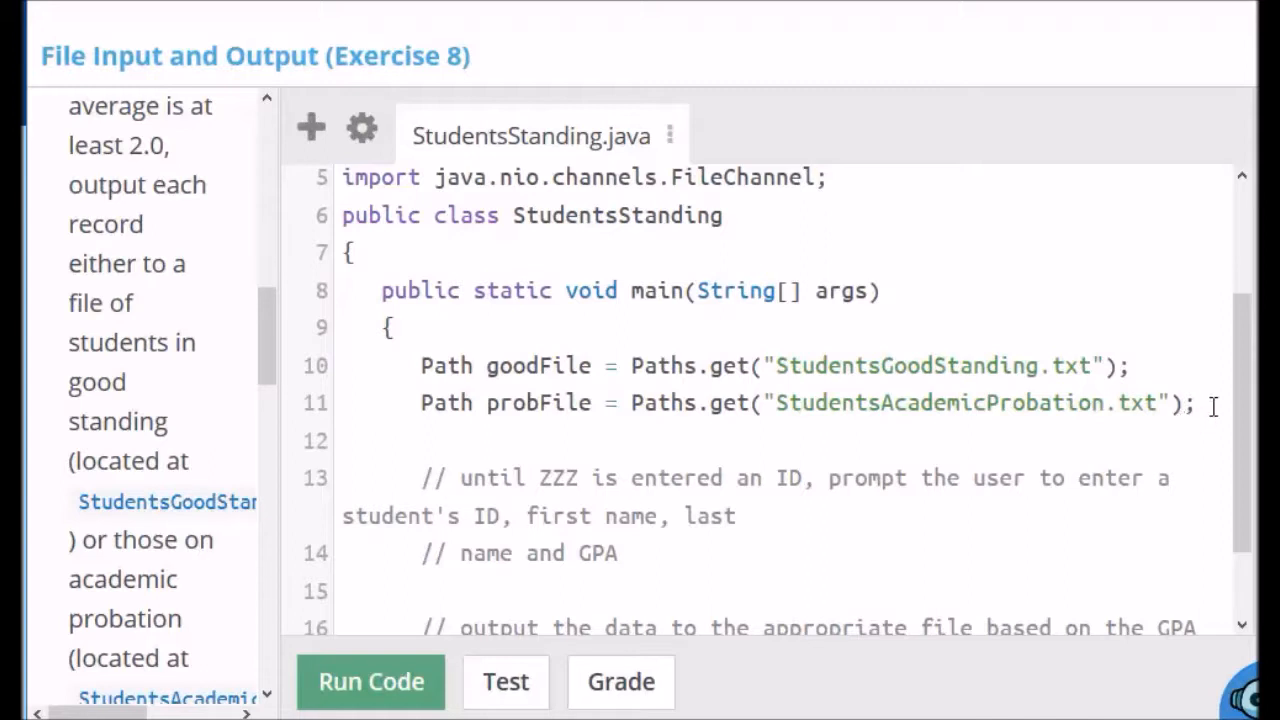
{"action": "type", "text": "Scanner kb = new Scanner(System.in);"}
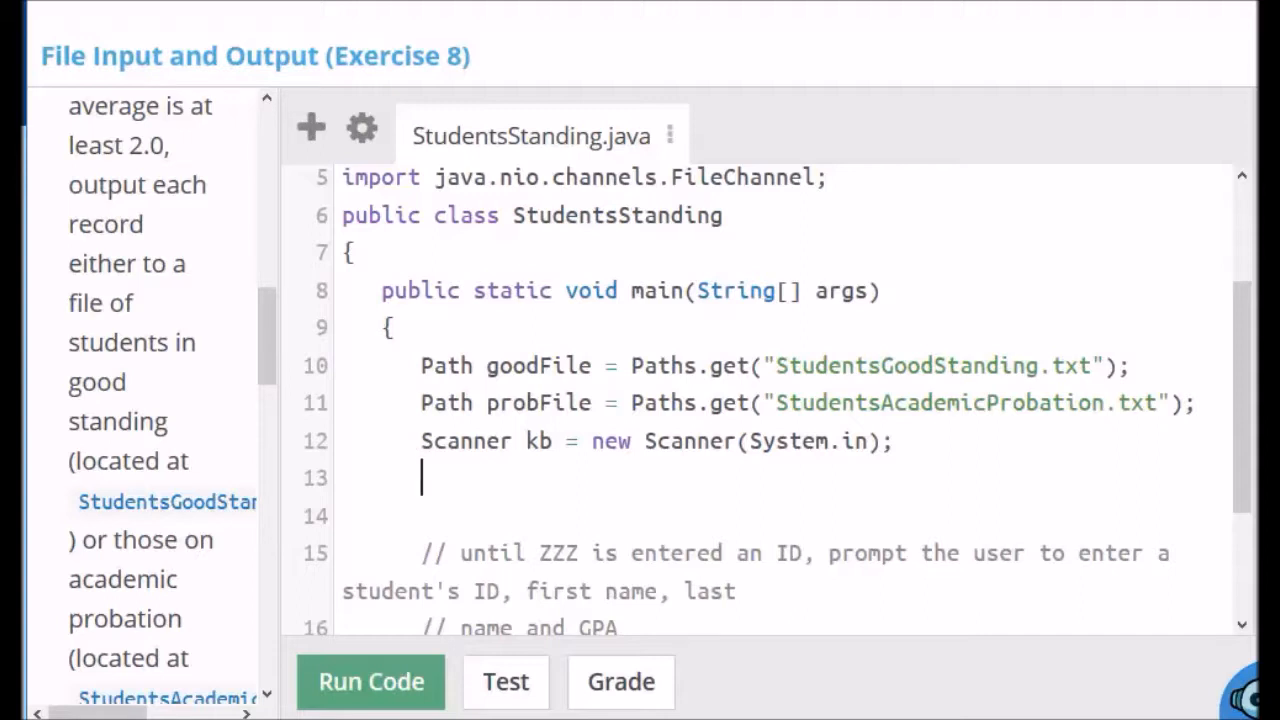
{"action": "type", "text": "String s = \"\";"}
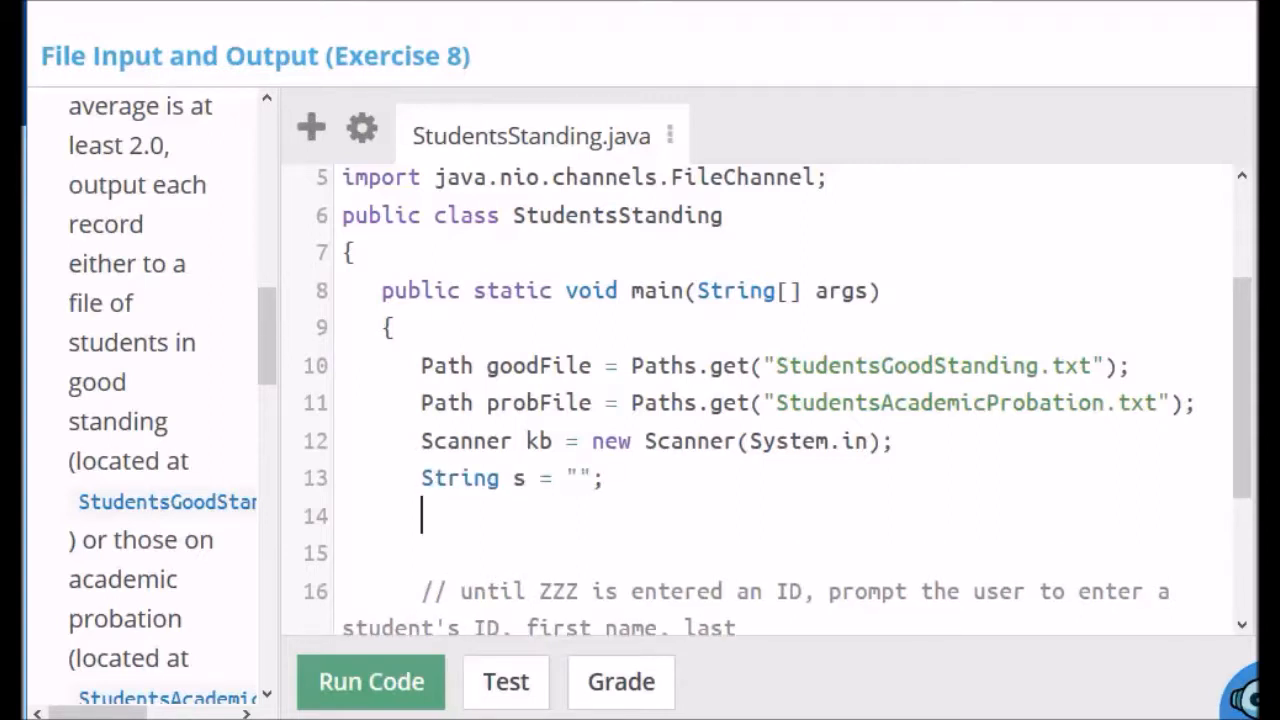
{"action": "scroll", "scroll_direction": "down", "scroll_amount": 3}
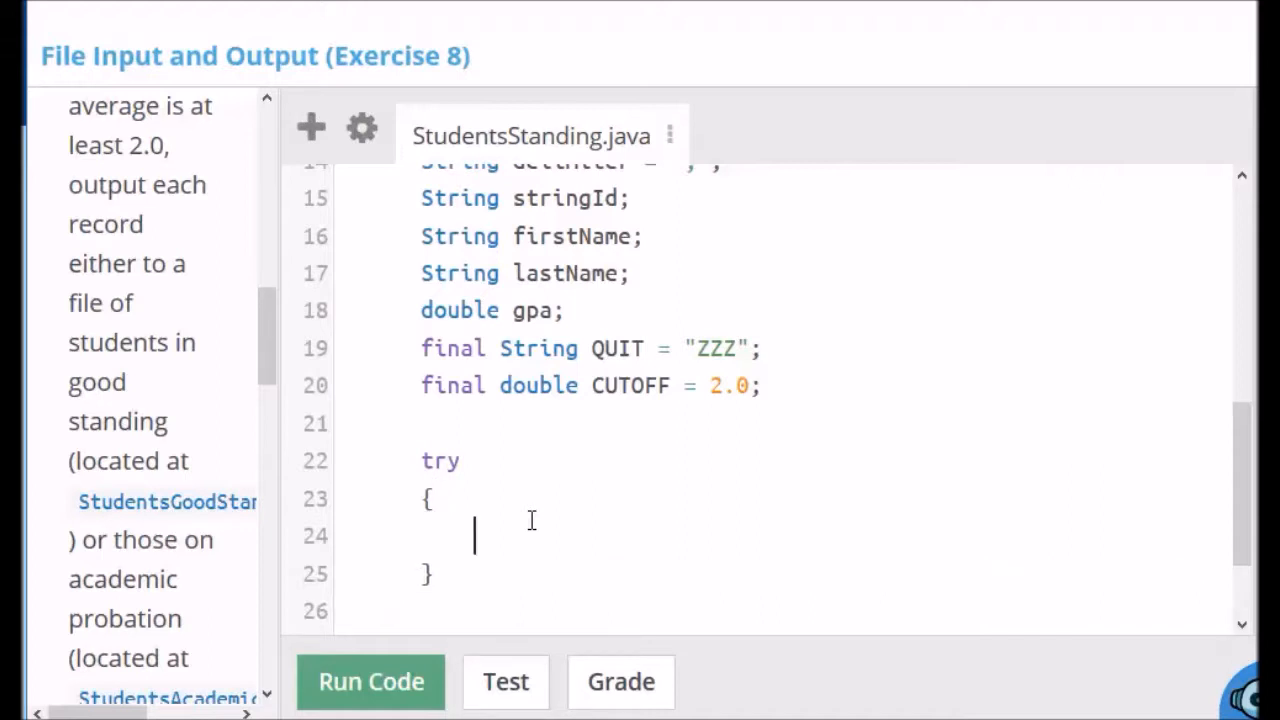
Declare goodStream as a BufferedOutputStream over Files.newOutputStream(goodFile, CREATE).
{"action": "type", "text": "OutputStream goodStream = new BufferedOutputStream(Files.newOutputStream(goodFile, CREATE));"}
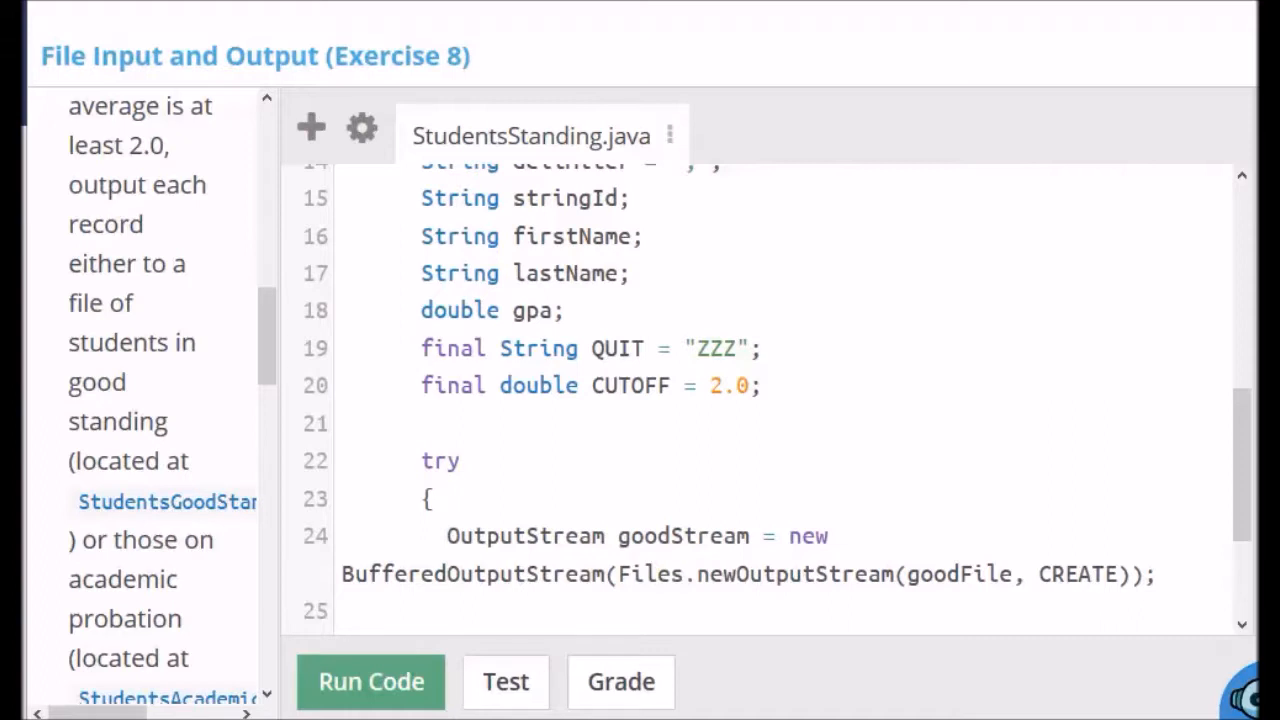
{"action": "scroll", "scroll_direction": "down", "scroll_amount": 3}
{"action": "type", "text": "BufferedWriter goodWriter = new BufferedWriter(new OutputStreamWriter(goodStream));"}
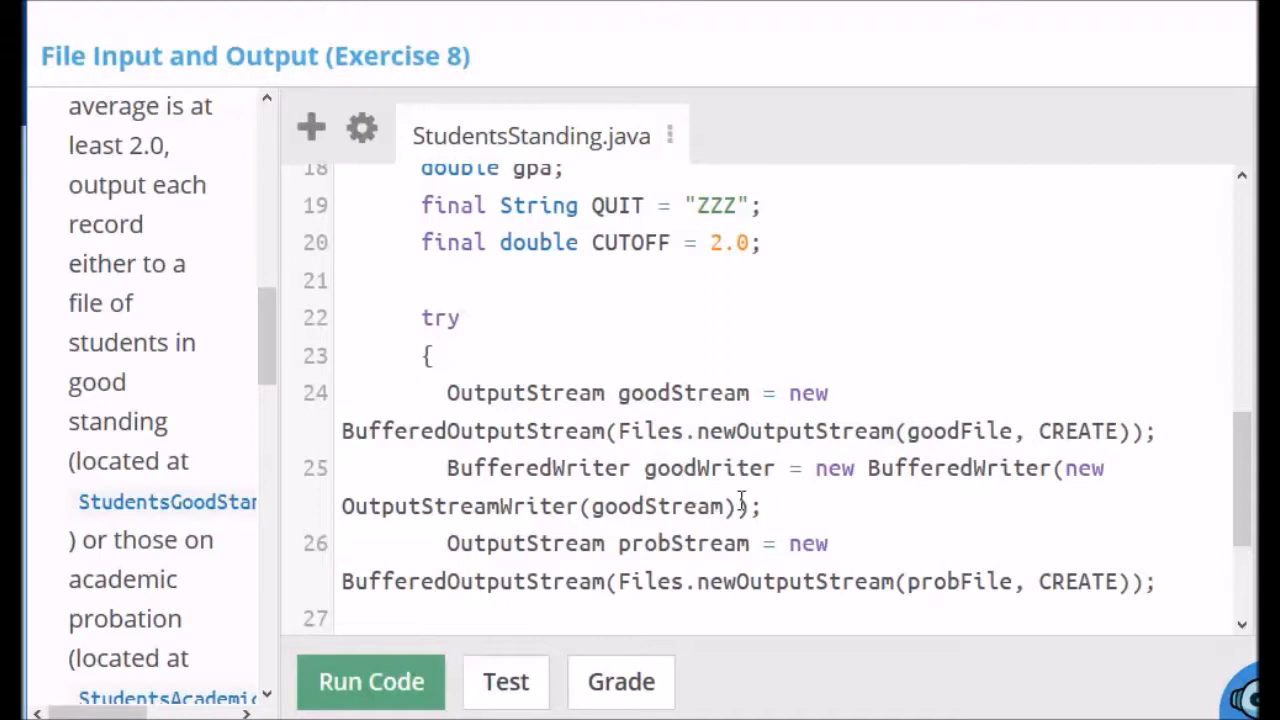
Add goodWriter wrapping goodStream and a probStream output stream creating probFile.
{"action": "scroll", "scroll_direction": "down", "scroll_amount": 3}
{"action": "type", "text": "BufferedWriter probWriter = new BufferedWriter(new OutputStreamWriter(probStream));"}
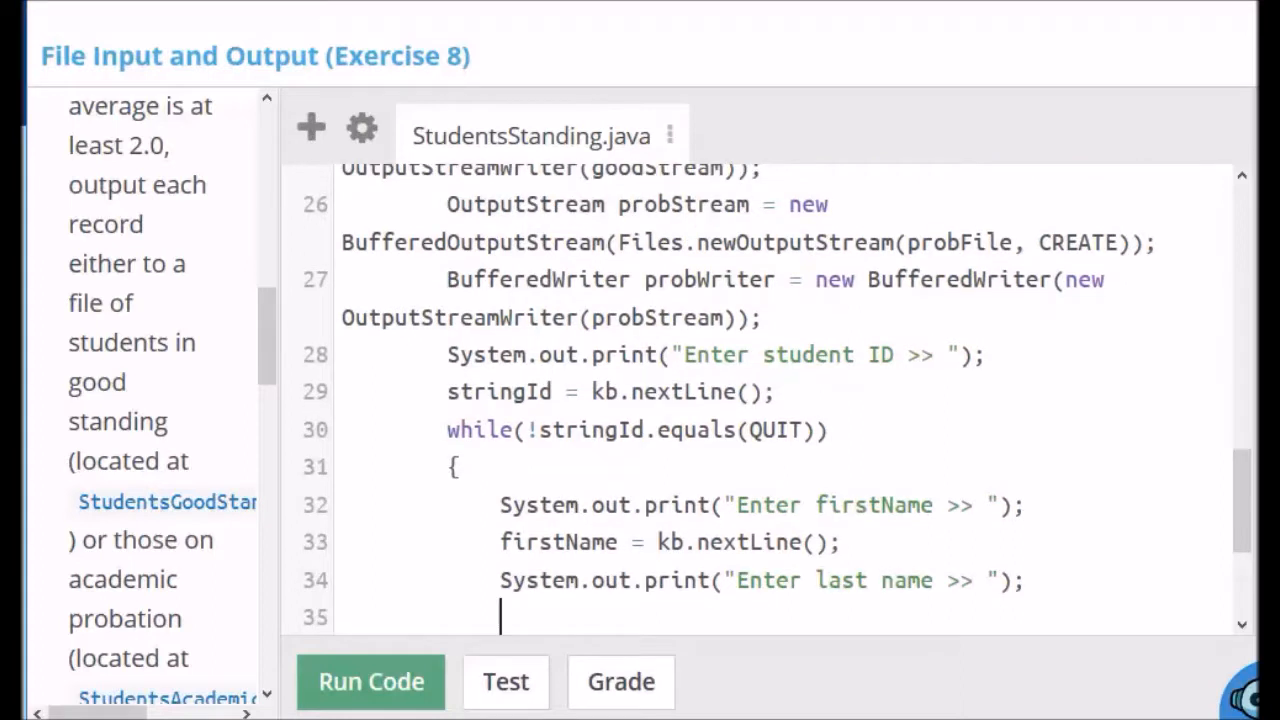
Add probWriter, read the student ID, and loop until ZZZ prompting for first and last names.
{"action": "scroll", "scroll_direction": "down", "scroll_amount": 3}
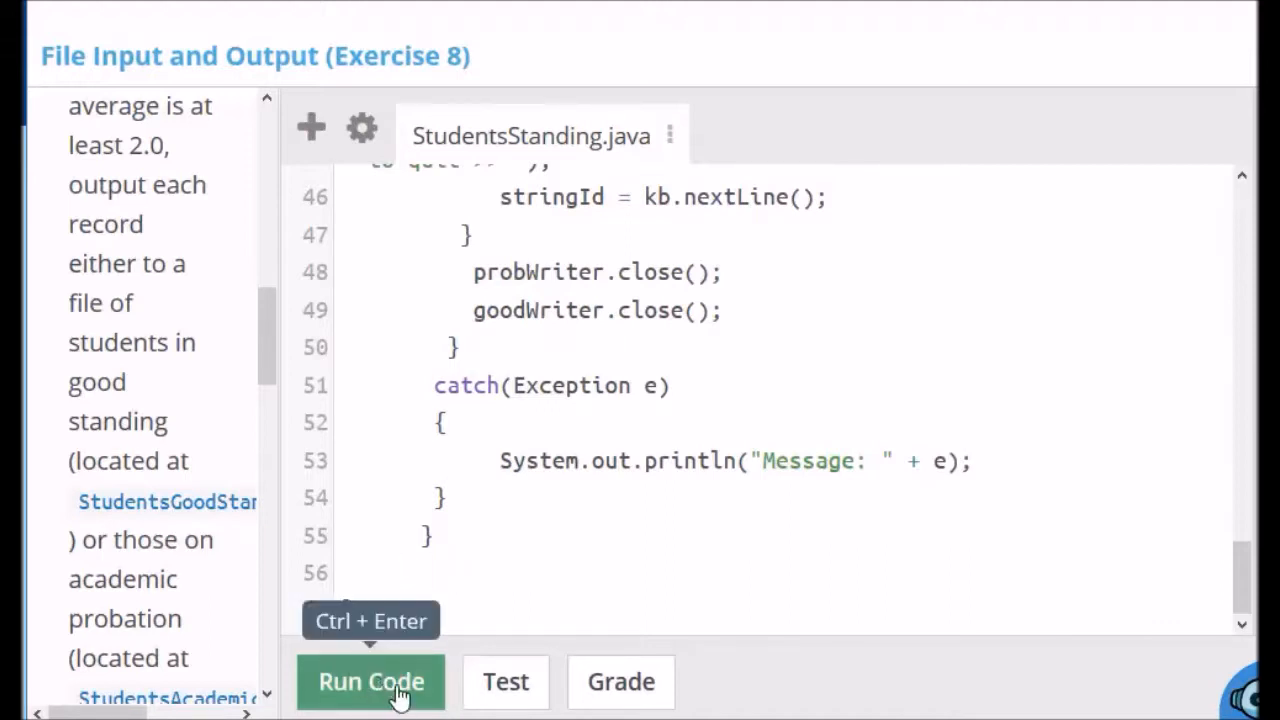
Run StudentsStanding.java so its console prompts for a student ID.
{"action": "left_click", "coordinate": [370, 682]}
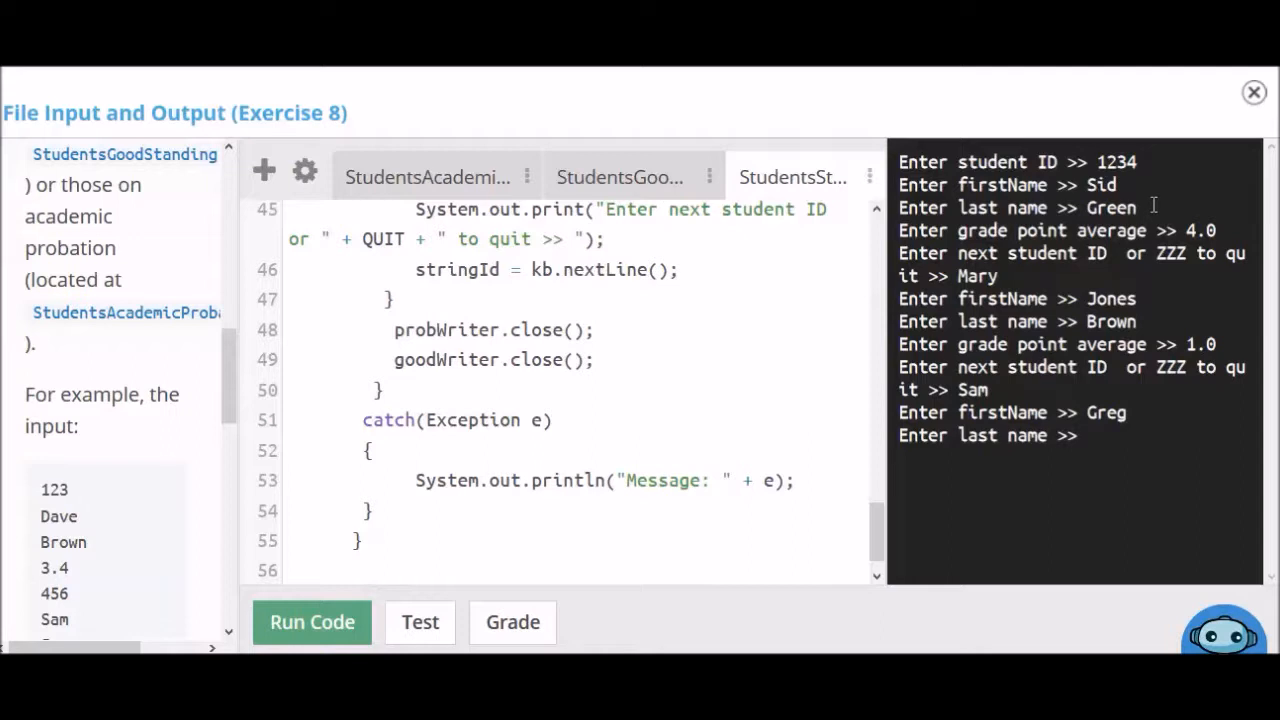